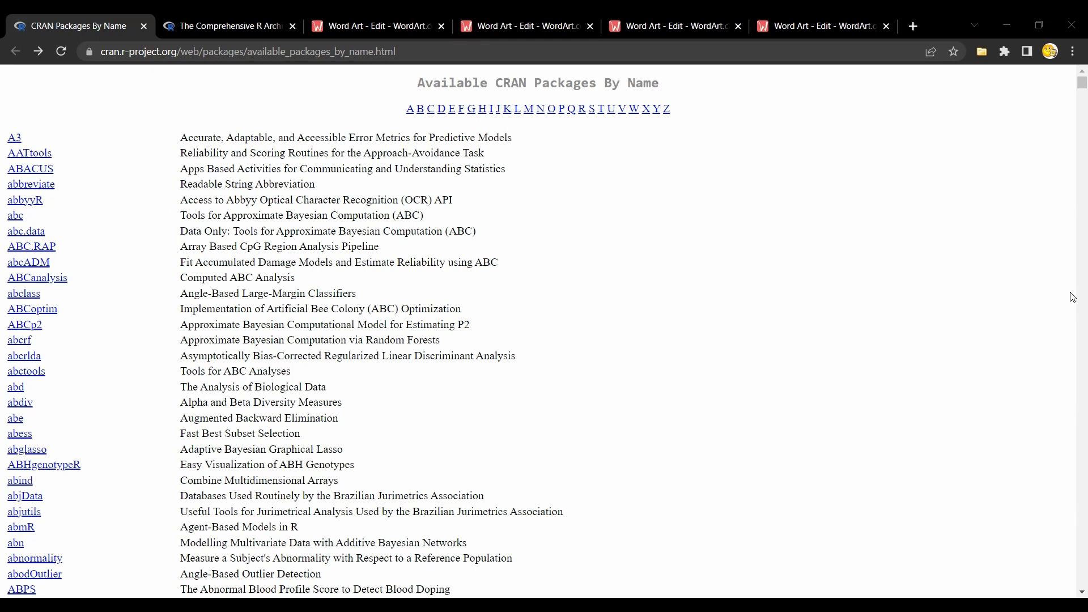
mouse_move(744, 222)
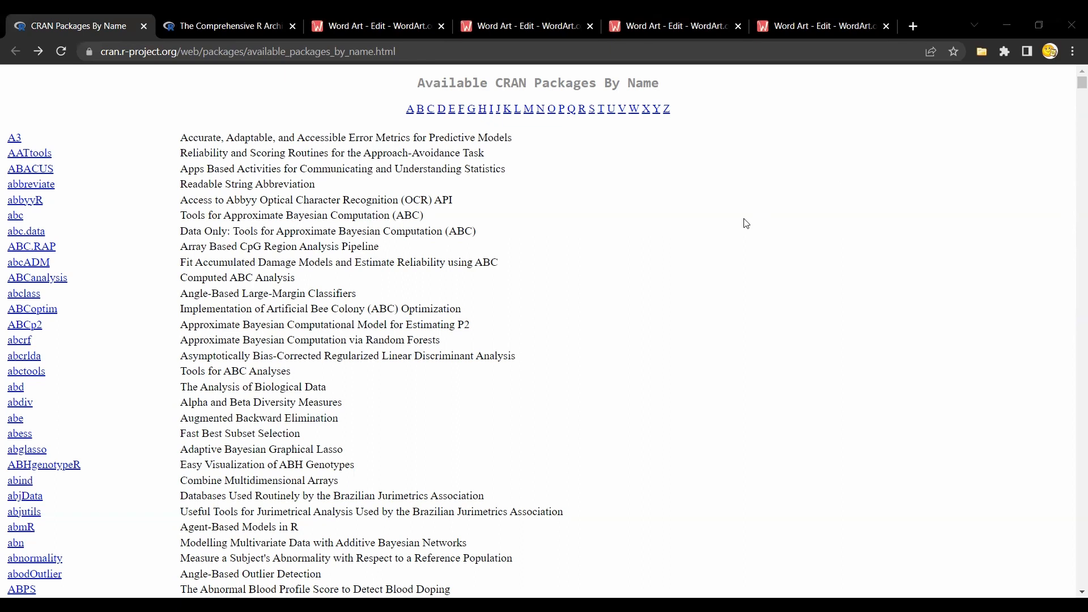
mouse_move(596, 182)
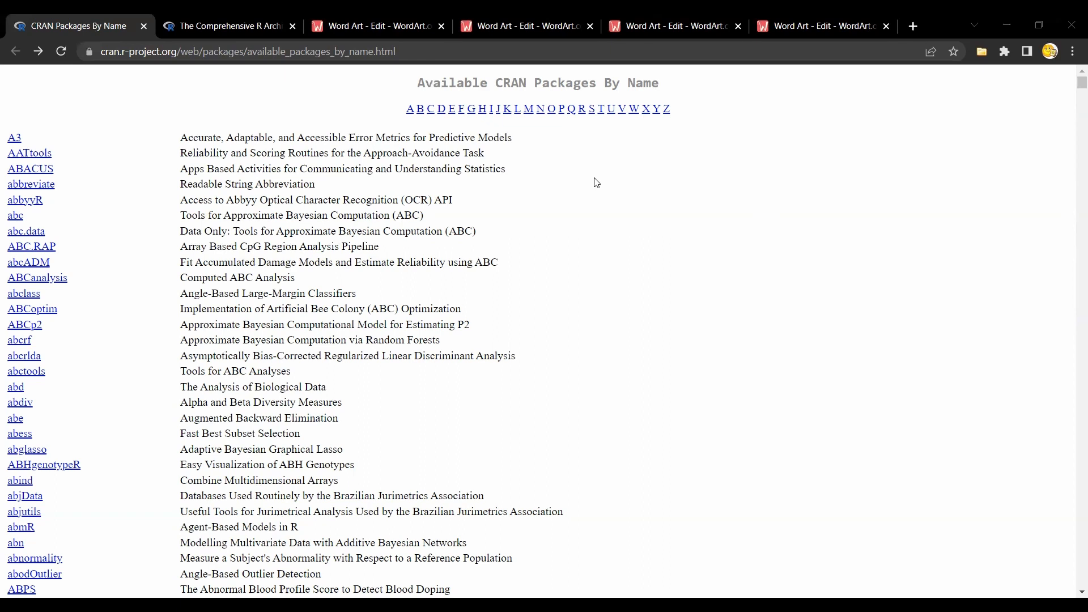
mouse_move(660, 204)
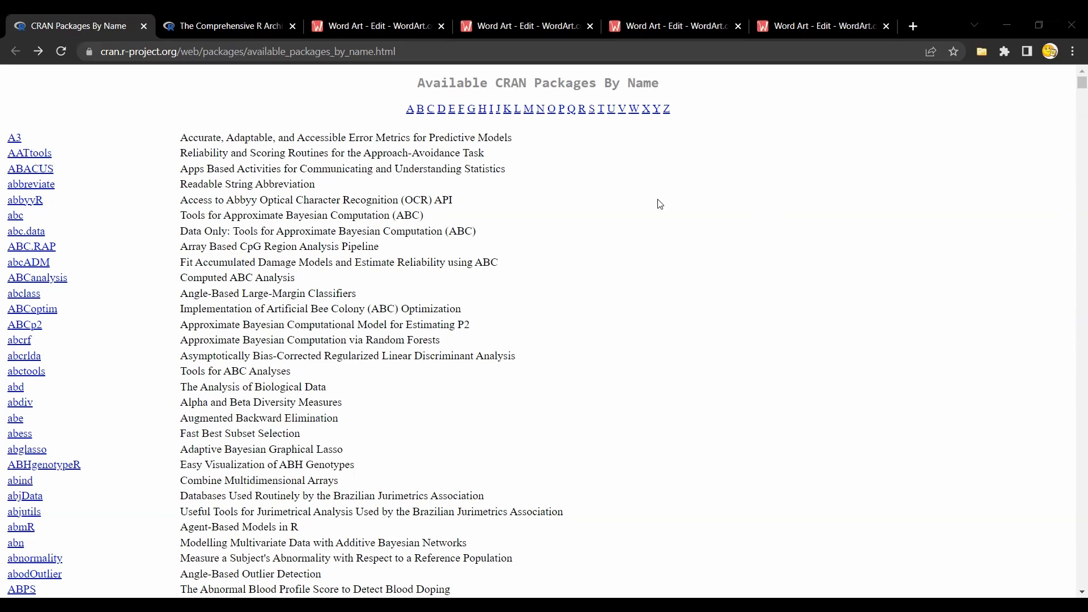
From the CRAN home page, reach the Contributed Packages table of available packages sorted by name.
scroll("down", 3)
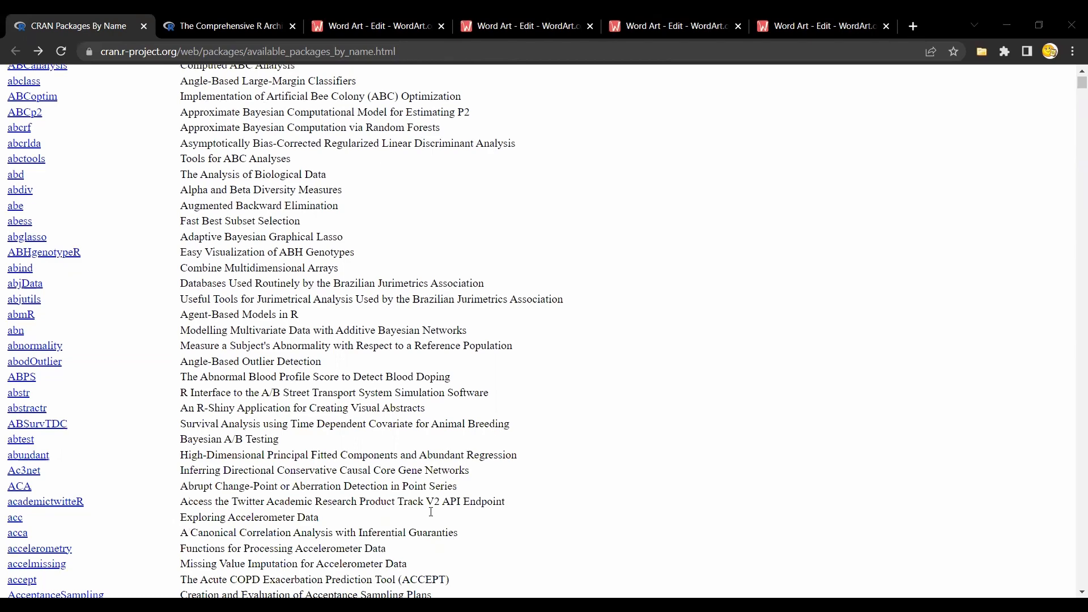
scroll("down", 3)
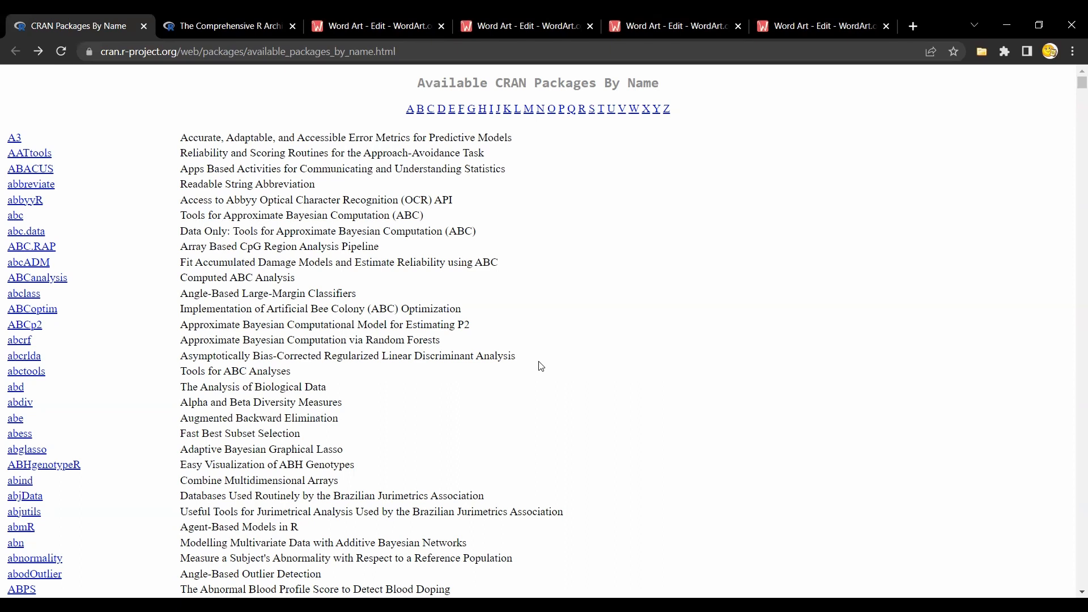
mouse_move(661, 327)
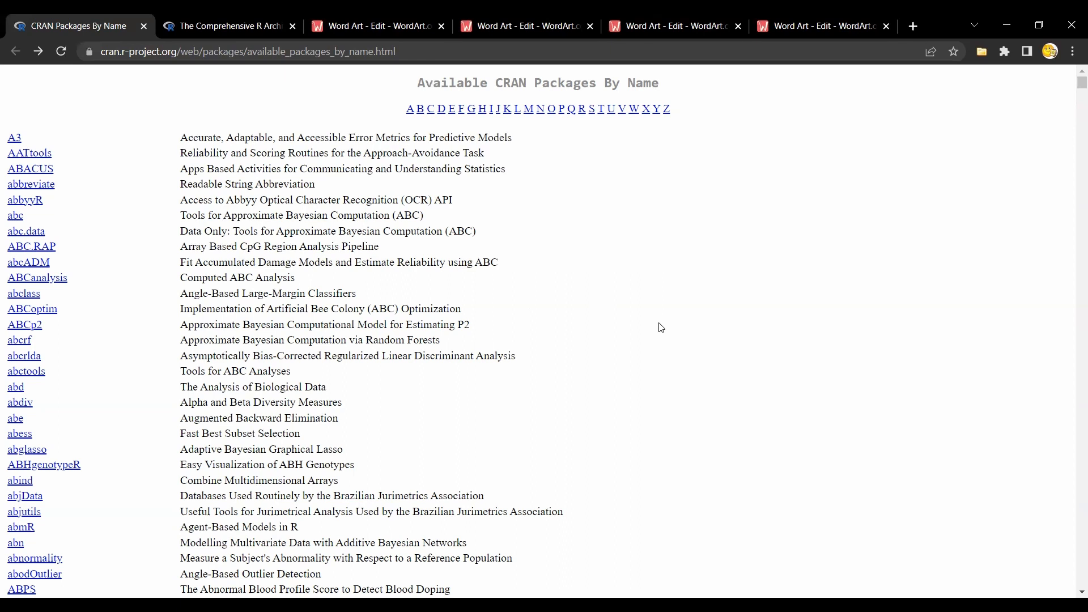
mouse_move(689, 336)
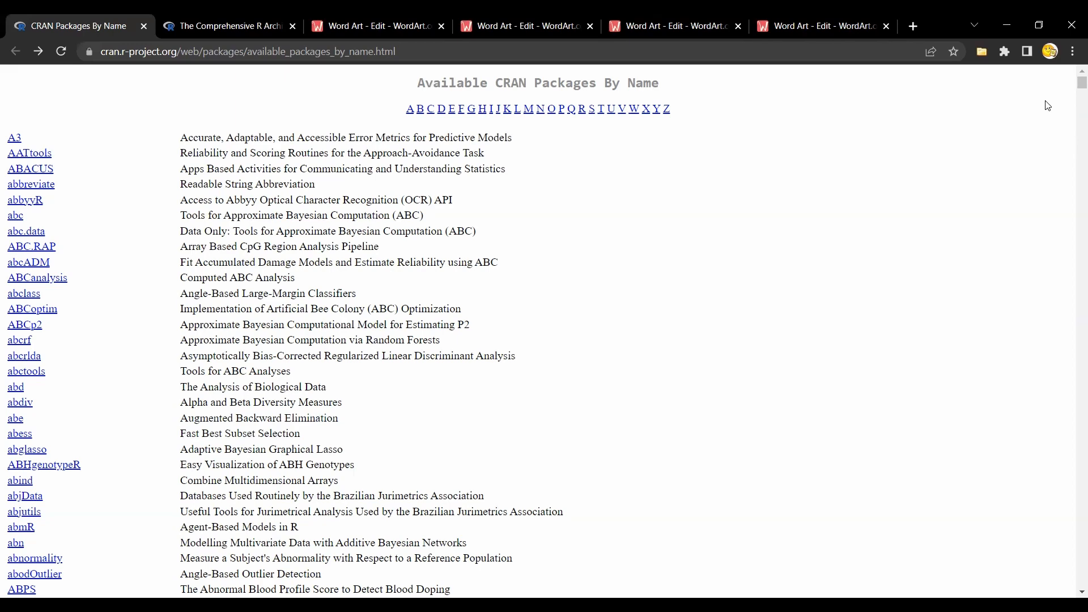
scroll("down", 3)
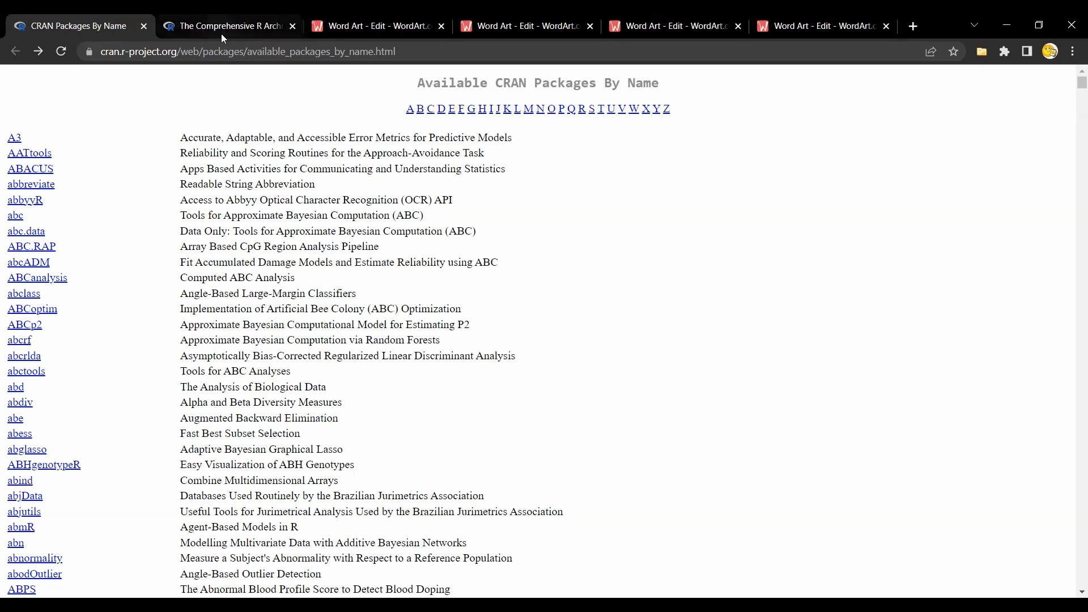
left_click(228, 26)
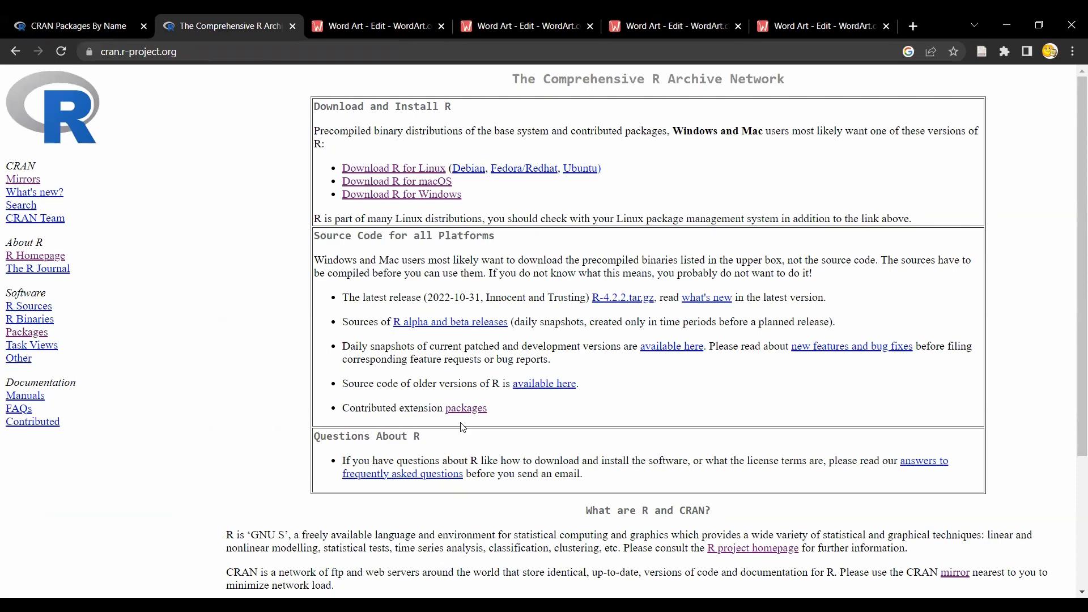
left_click(466, 407)
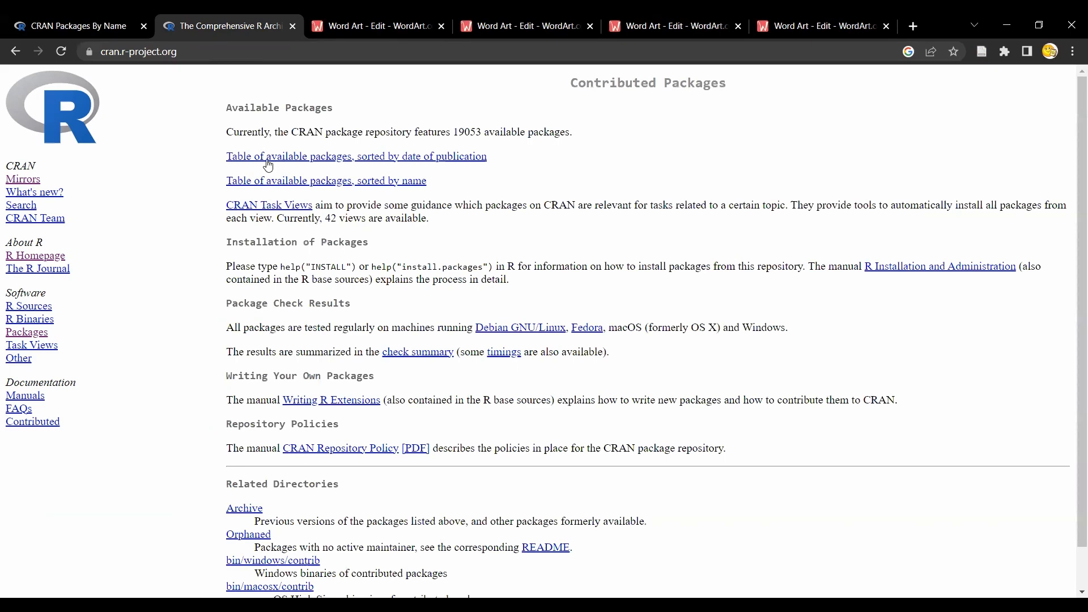
left_click(326, 181)
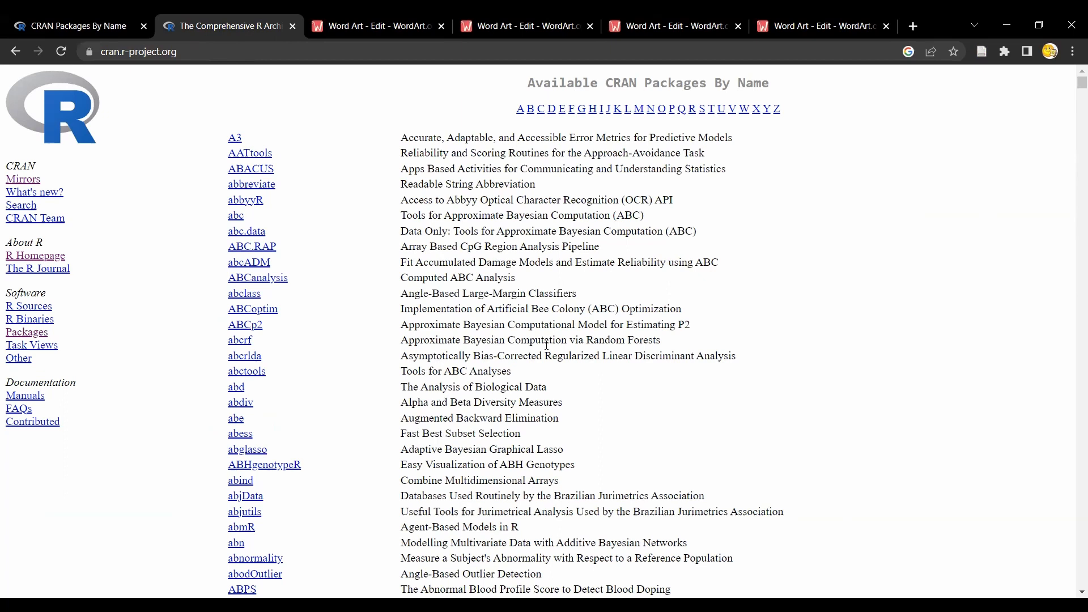
mouse_move(472, 137)
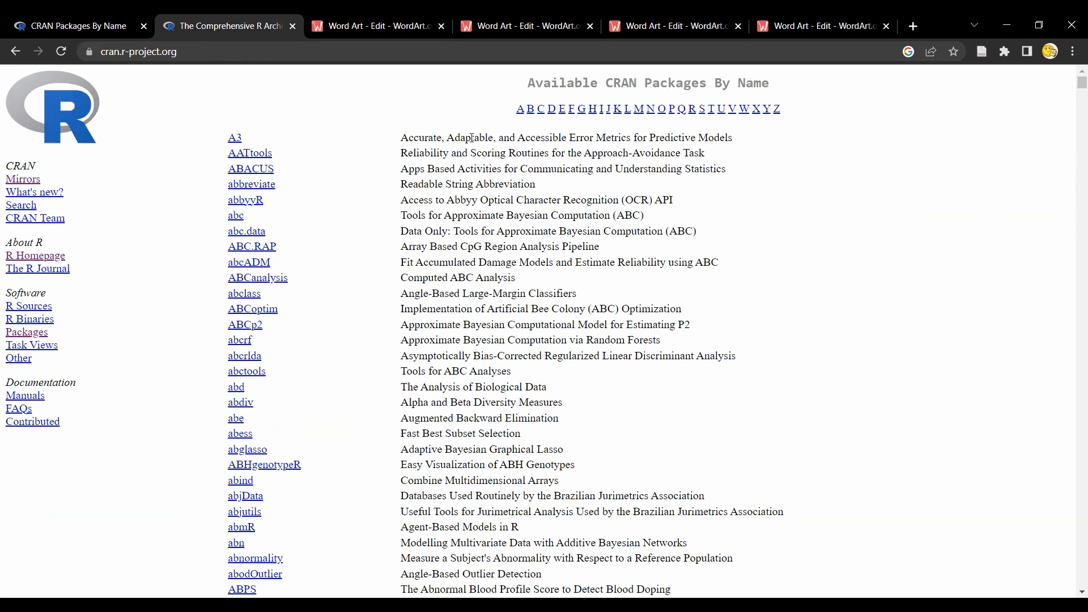
mouse_move(890, 362)
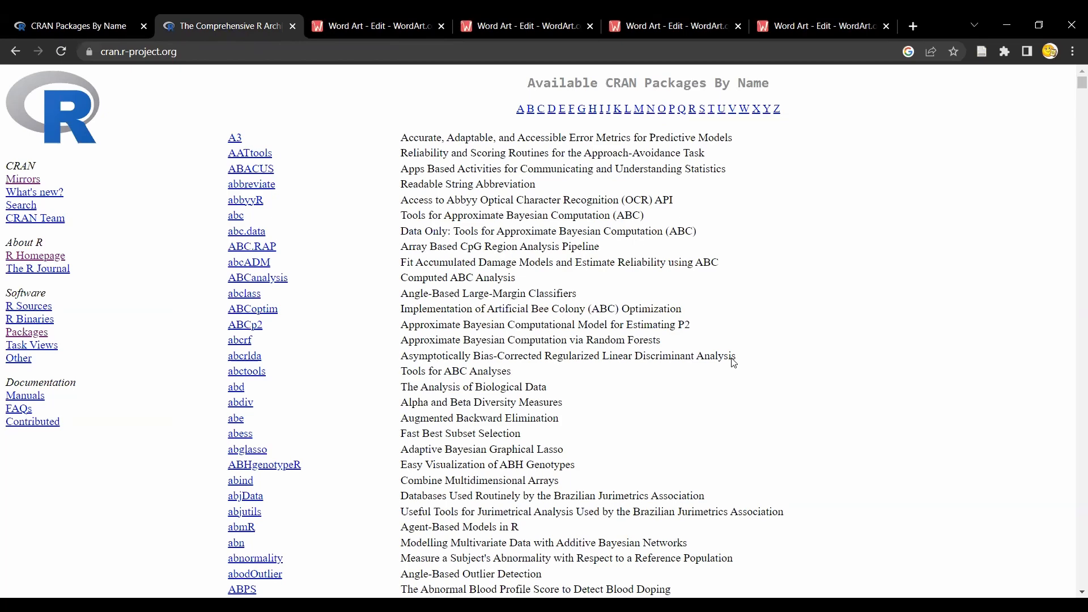
Show the first WordArt editor with the splash-shaped cloud led by DATA, MODEL and ANALYSIS.
left_click(376, 26)
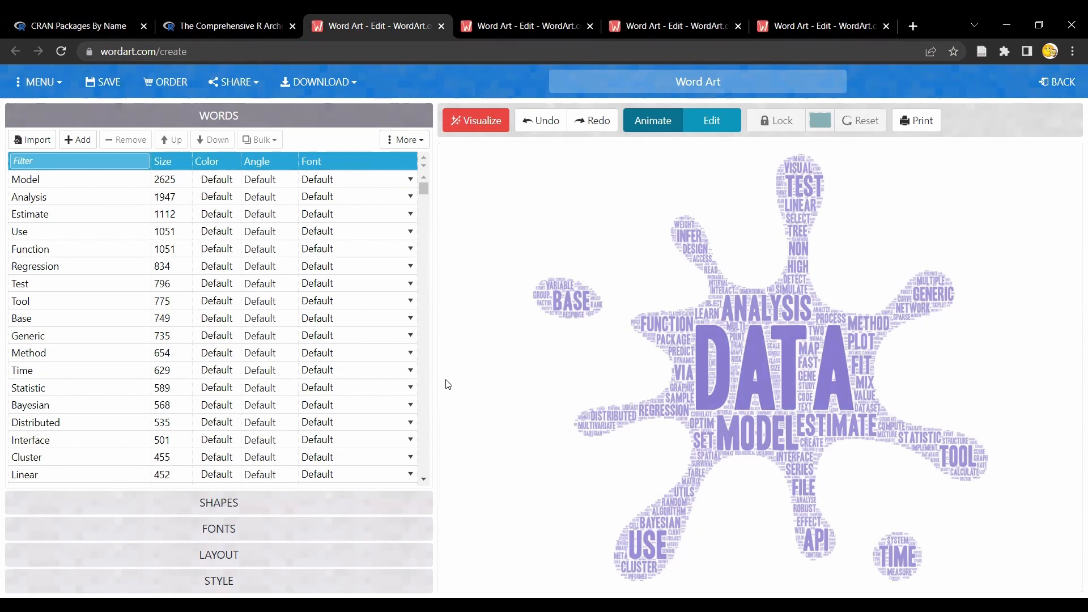
mouse_move(469, 232)
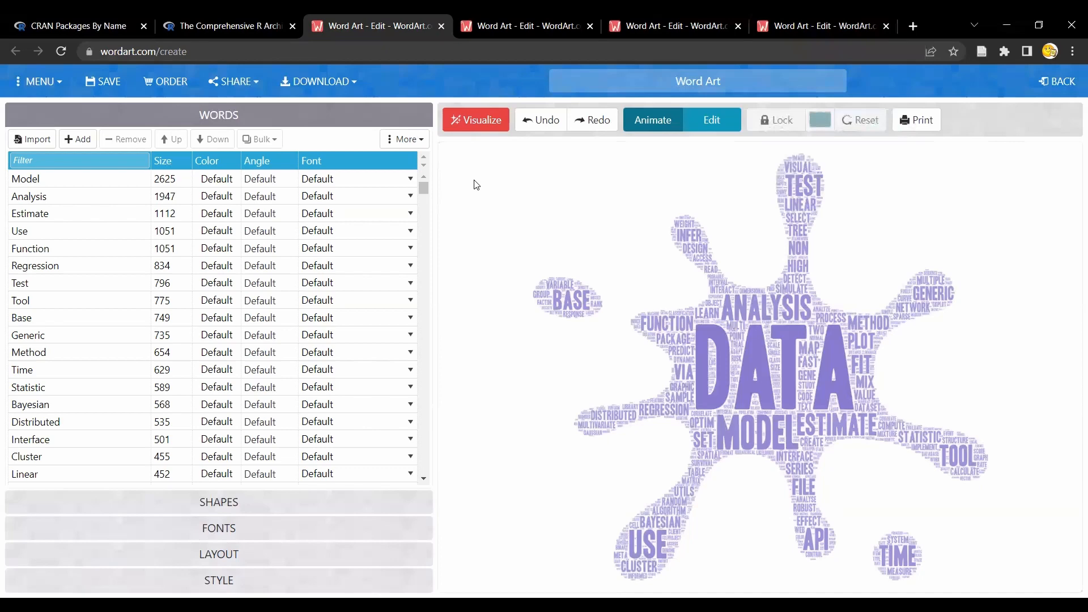
mouse_move(654, 453)
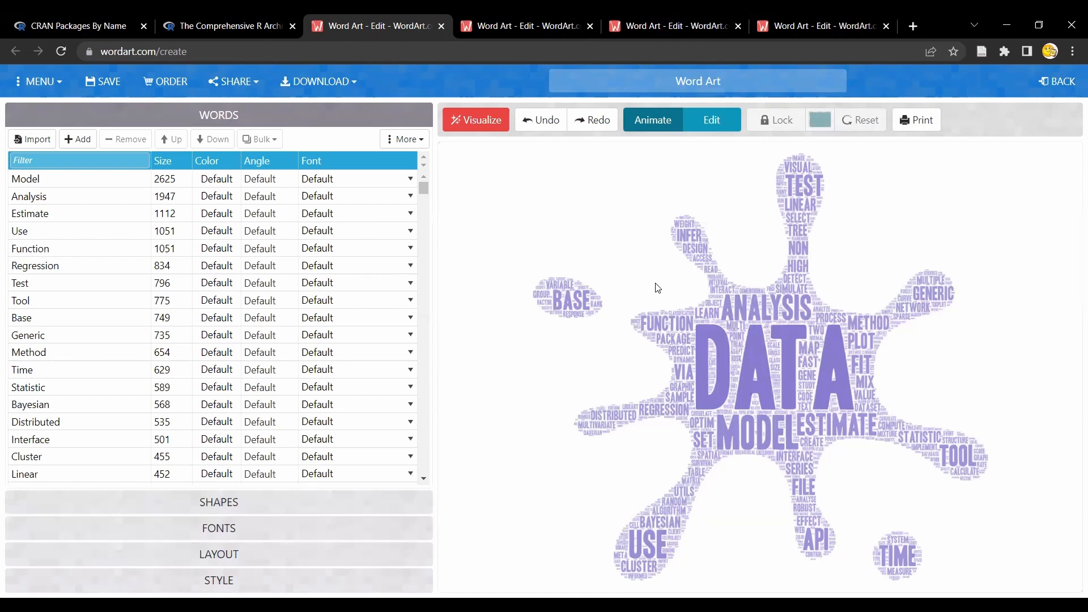
mouse_move(591, 185)
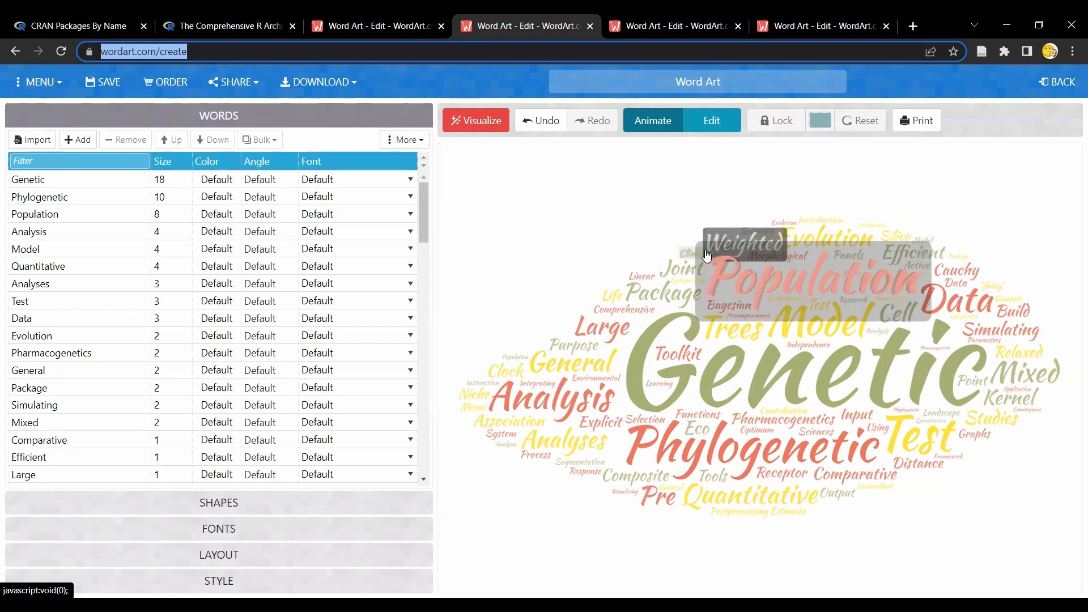
mouse_move(524, 279)
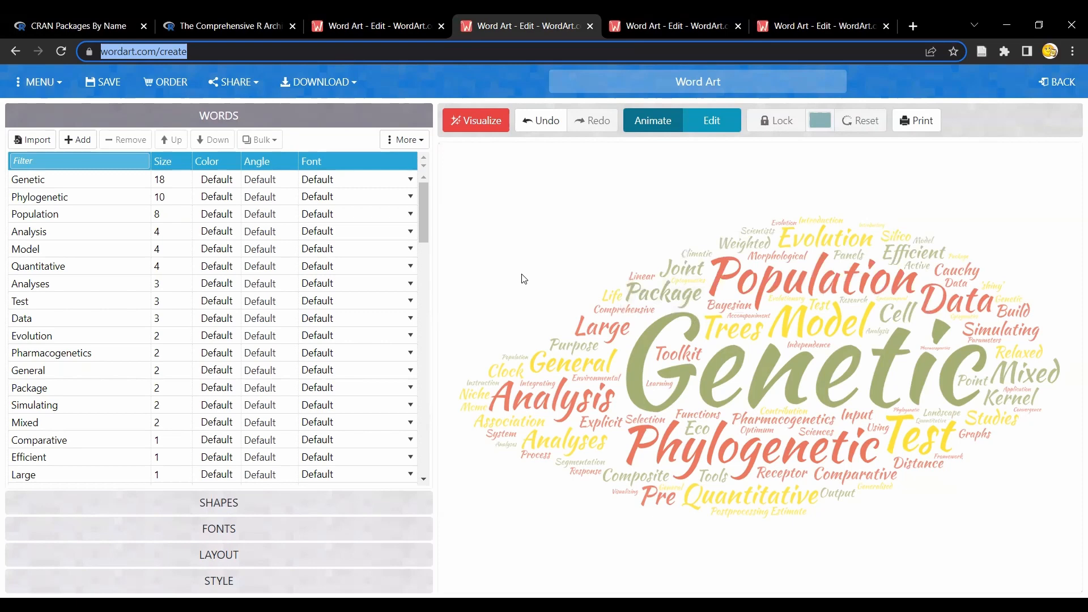
mouse_move(99, 253)
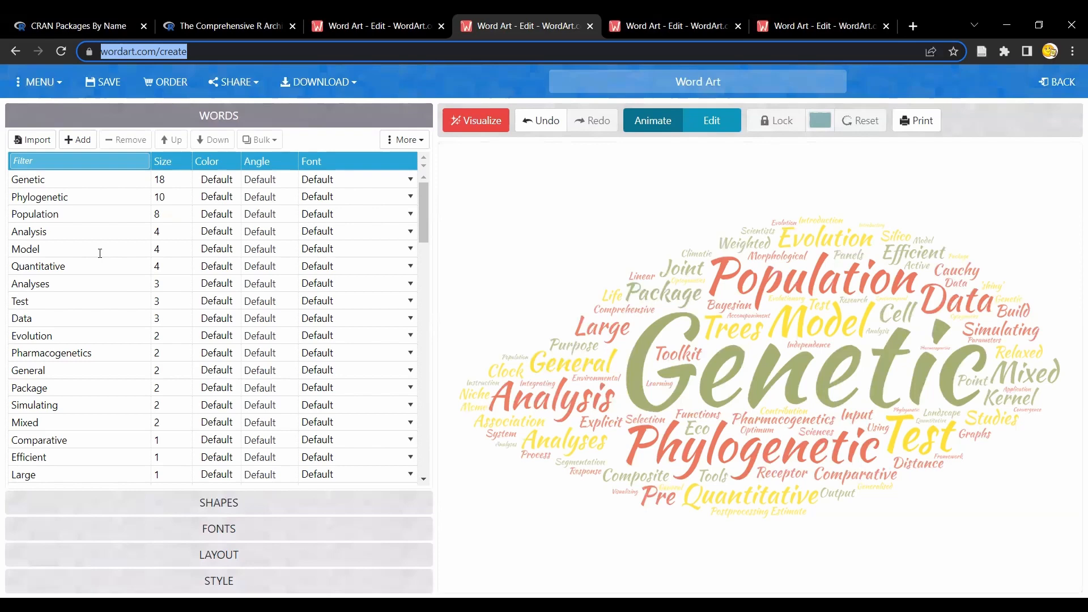
mouse_move(536, 224)
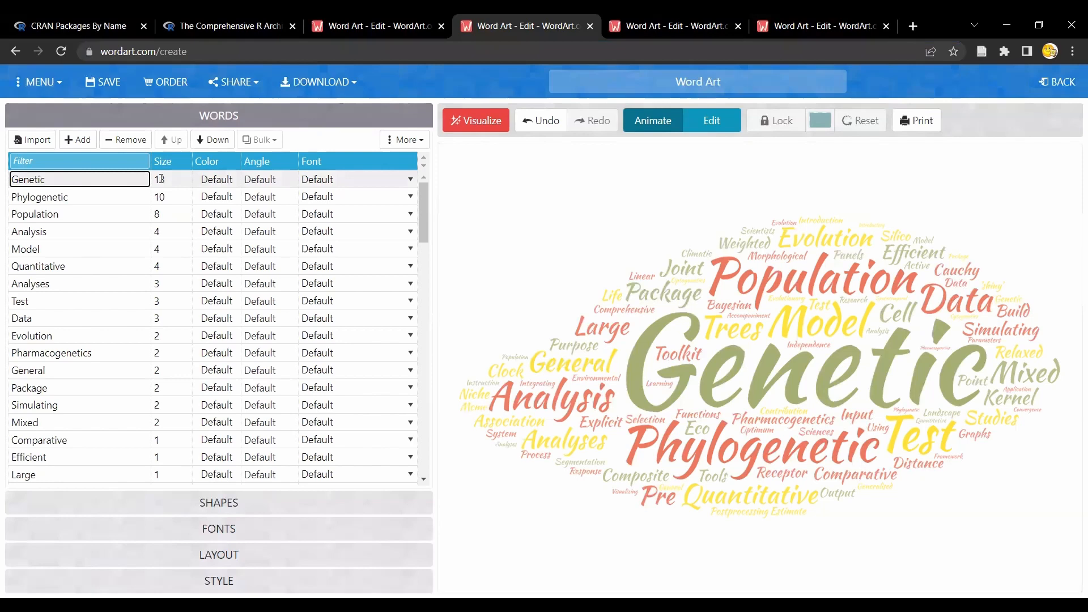
Remove 'Genetic' from the Words table so Phylogenetic and Population lead the cloud.
left_click(125, 139)
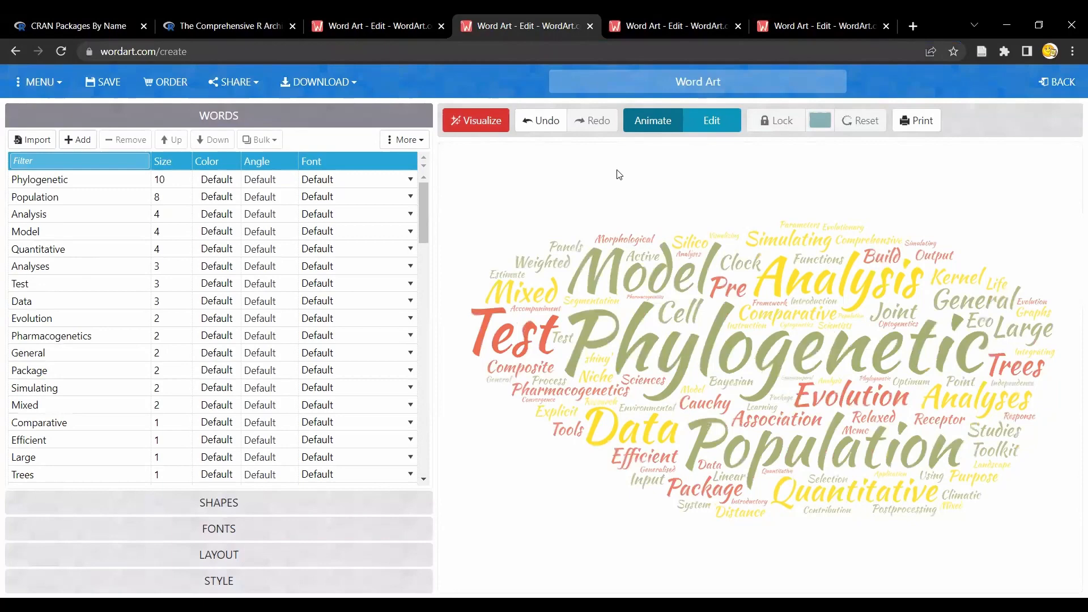
mouse_move(723, 174)
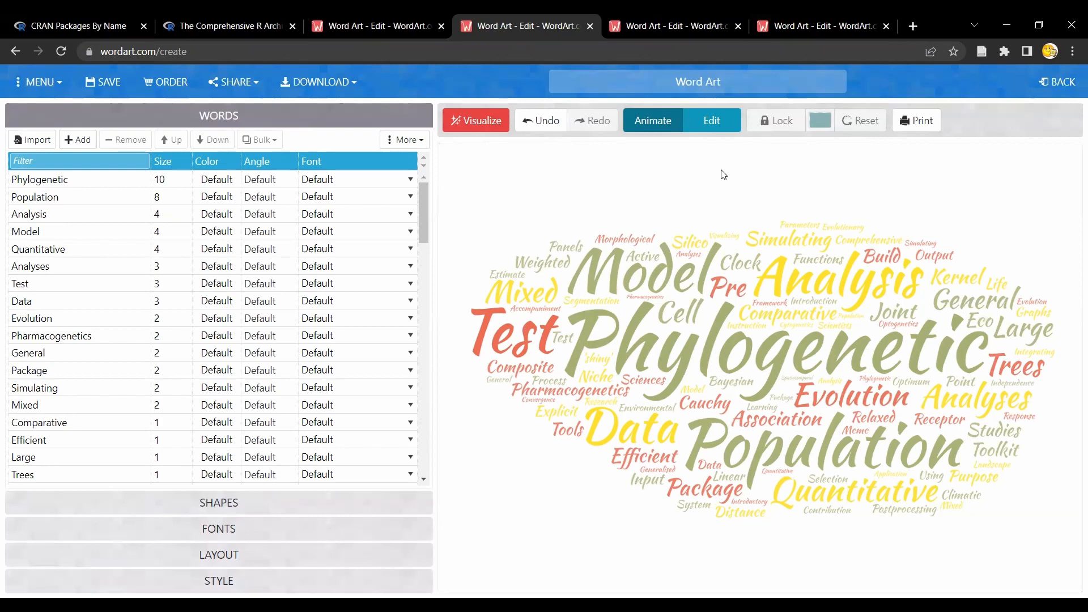
mouse_move(533, 505)
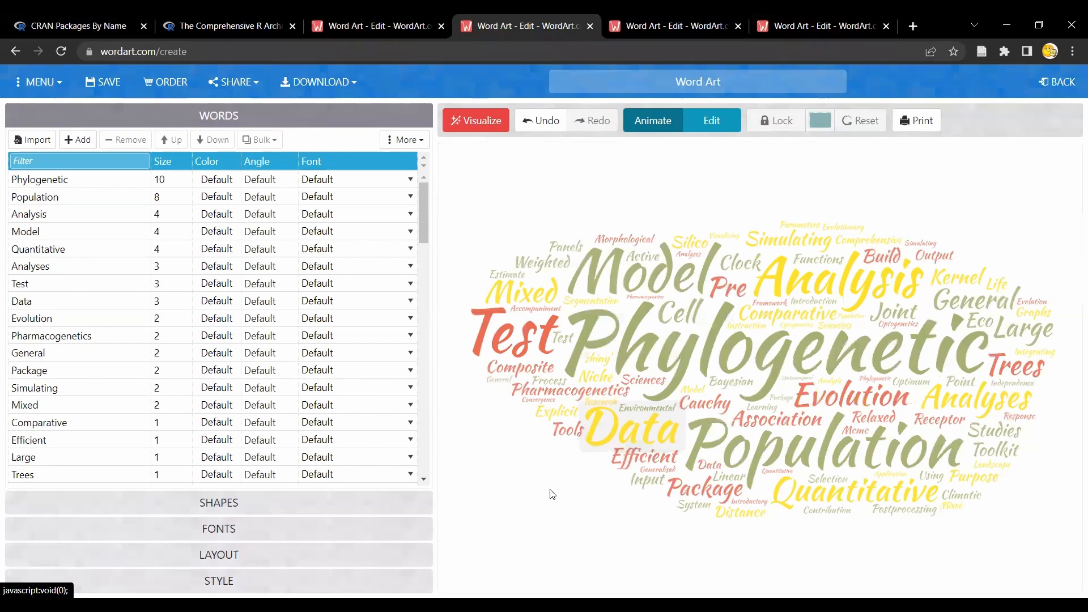
mouse_move(104, 228)
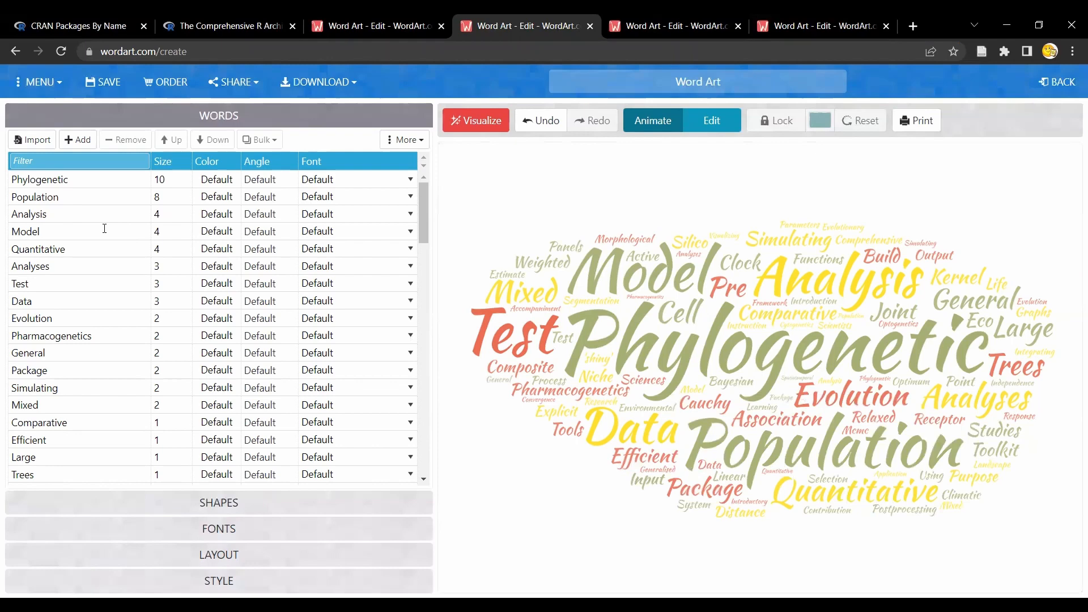
mouse_move(177, 453)
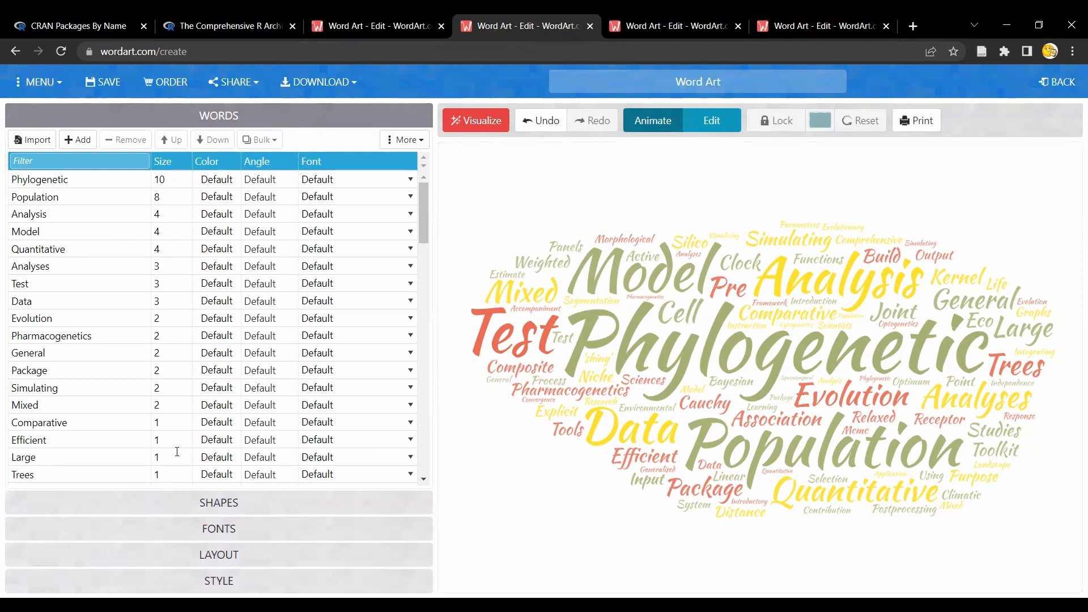
mouse_move(484, 433)
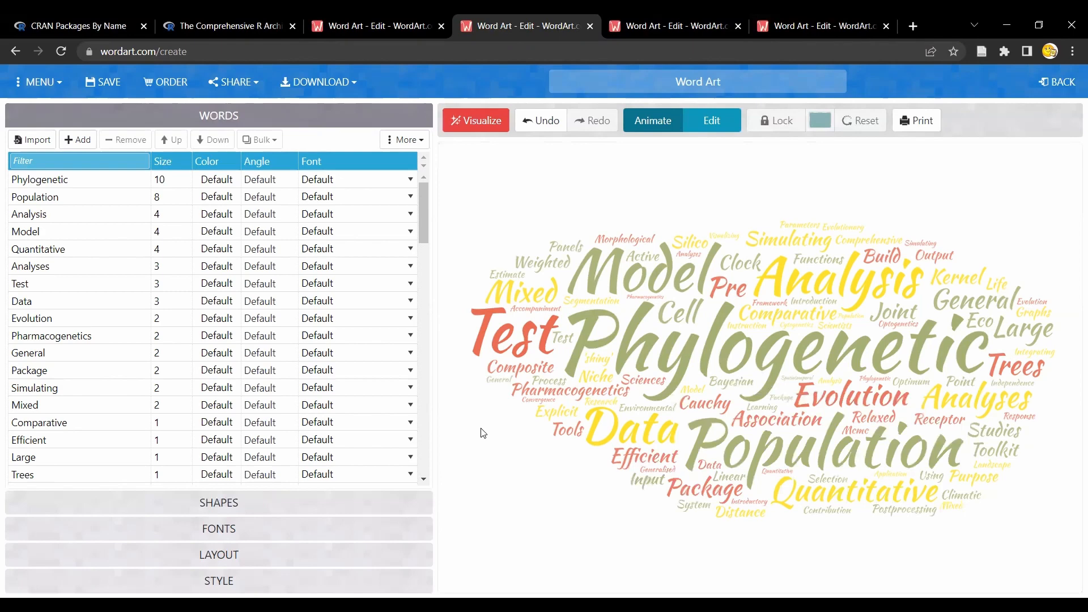
Show the third WordArt editor with the genome-terms cloud led by 'Genome'.
left_click(671, 26)
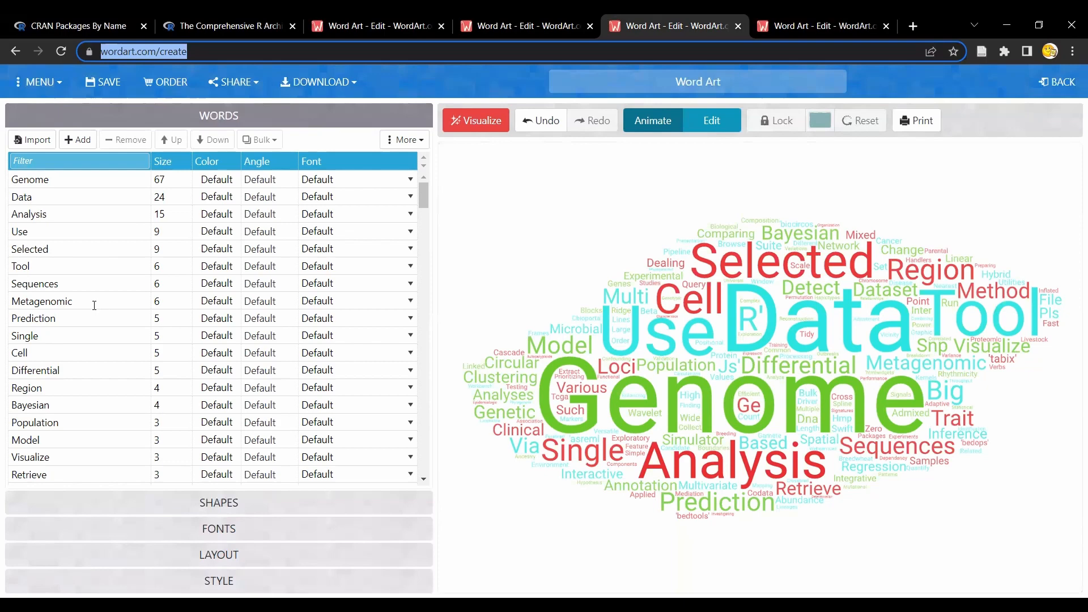
mouse_move(75, 398)
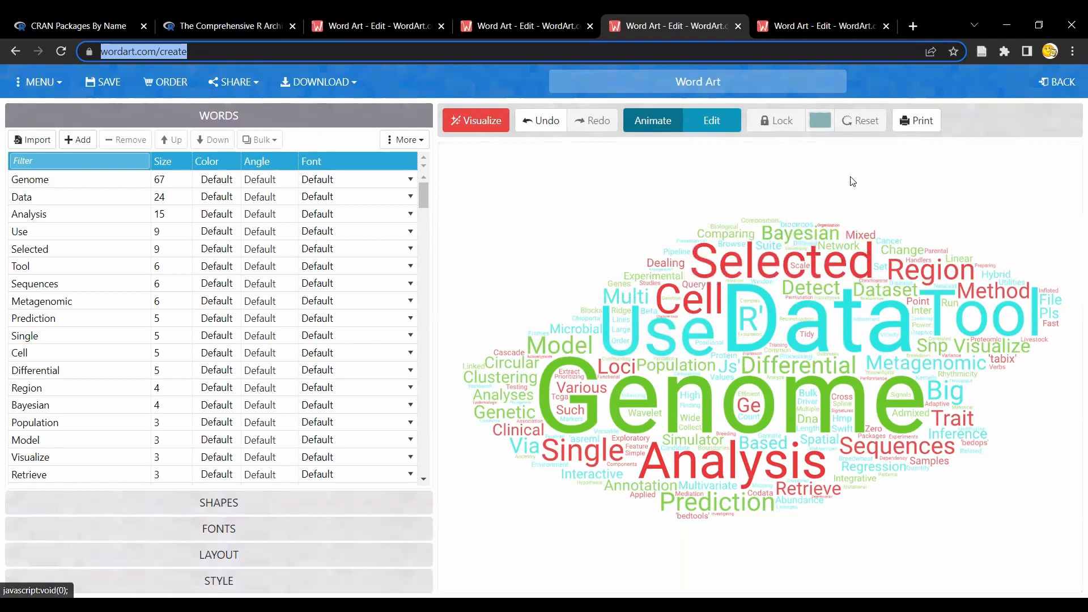
mouse_move(927, 169)
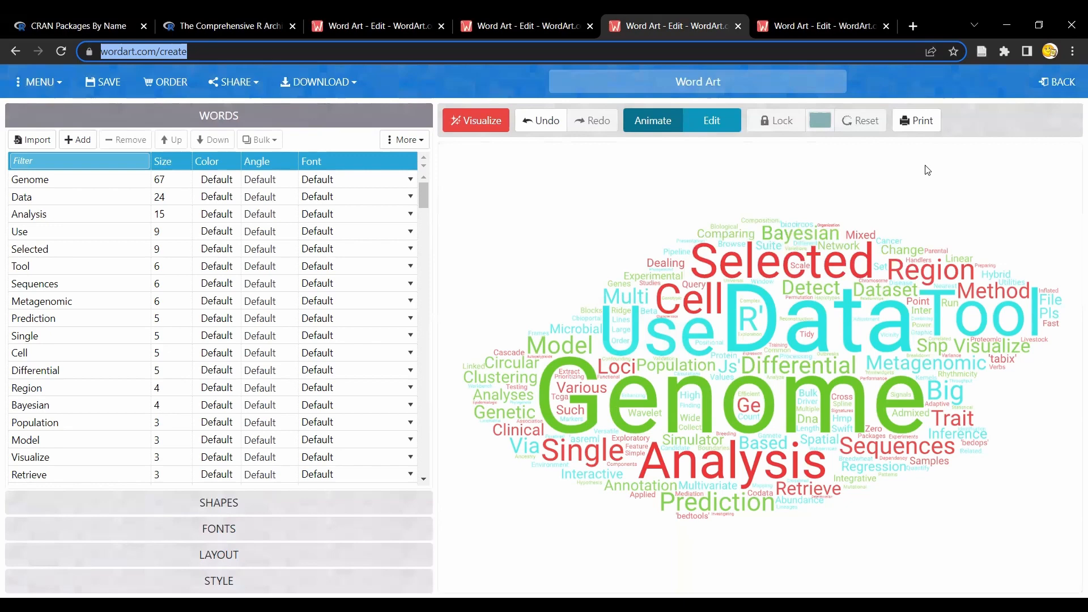
Show the fourth WordArt editor with the omics-terms cloud led by 'Data' and 'Omics'.
left_click(822, 26)
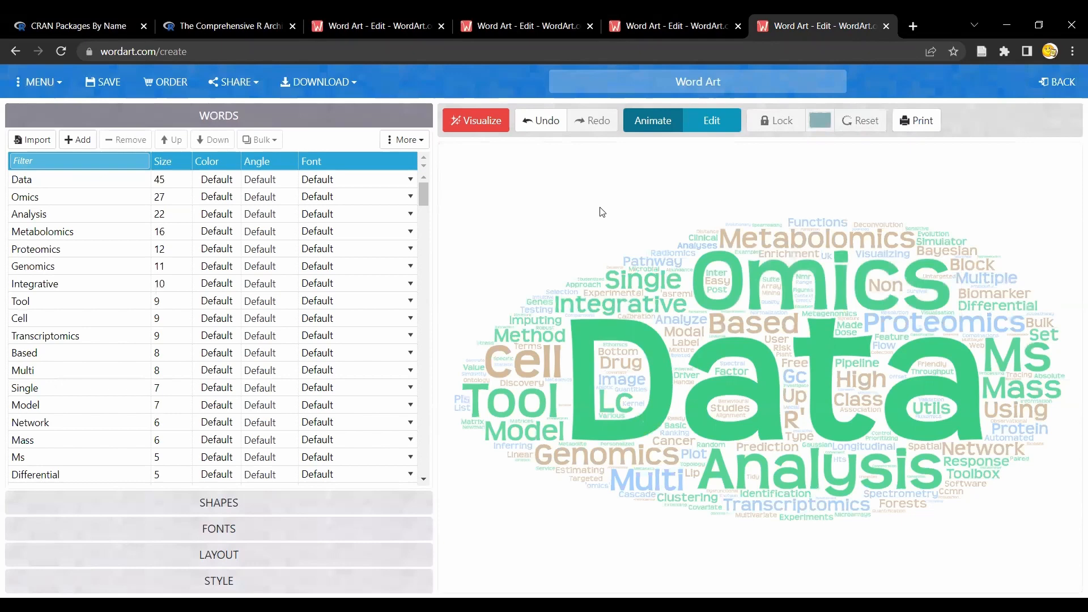
mouse_move(615, 231)
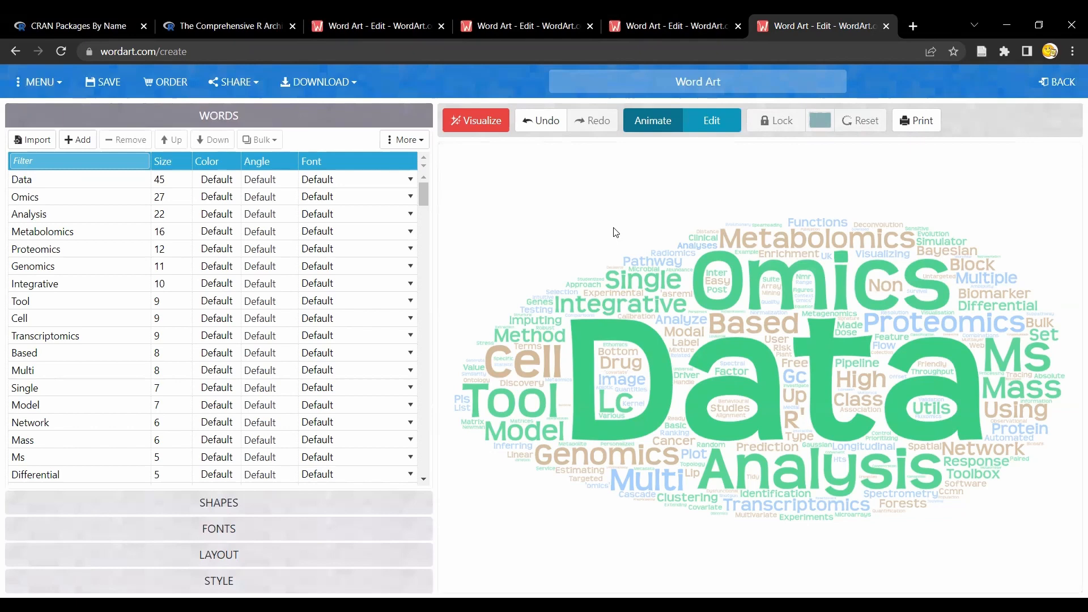
mouse_move(76, 270)
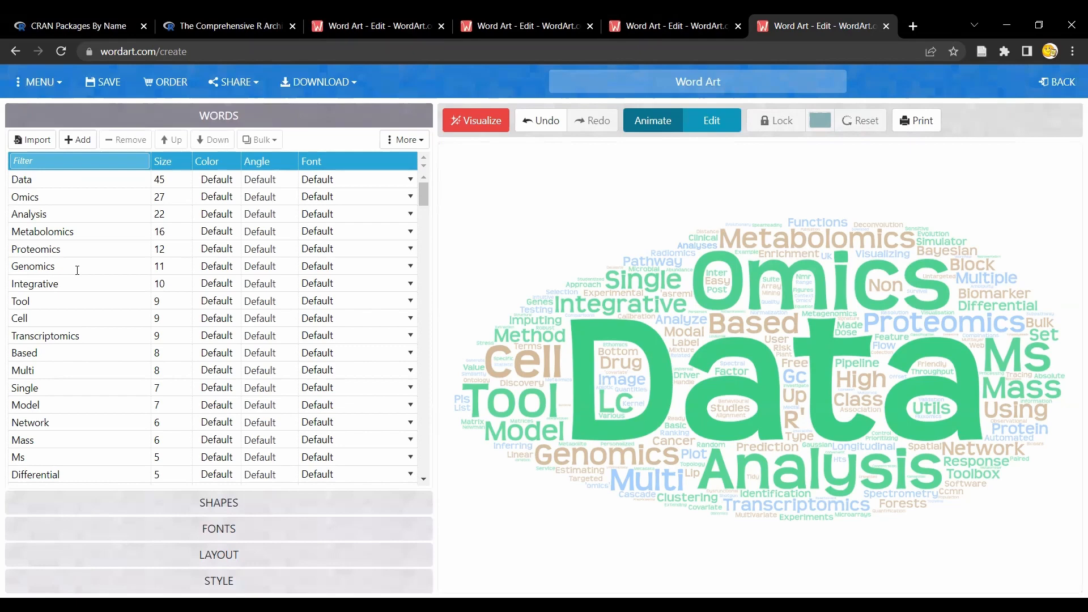